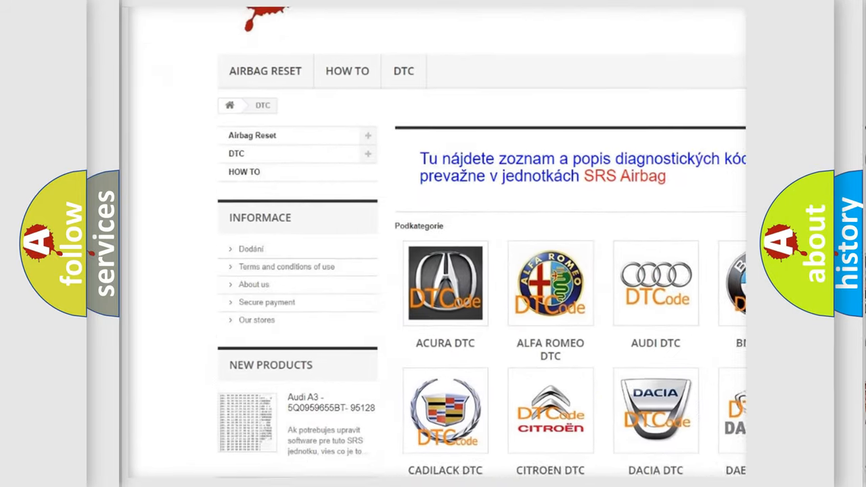
scroll("down", 3)
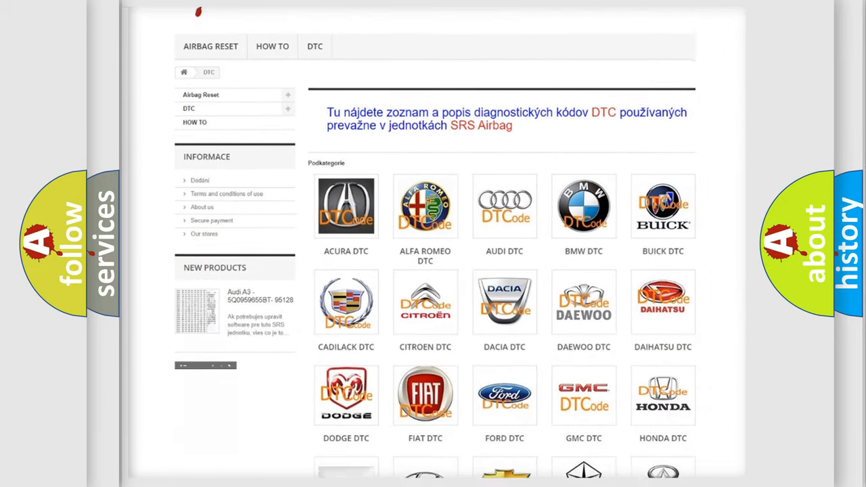
scroll("down", 3)
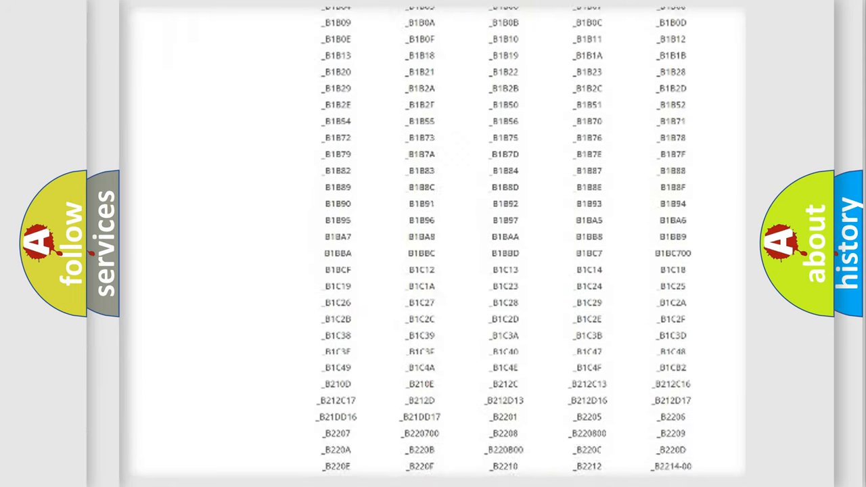
scroll("down", 3)
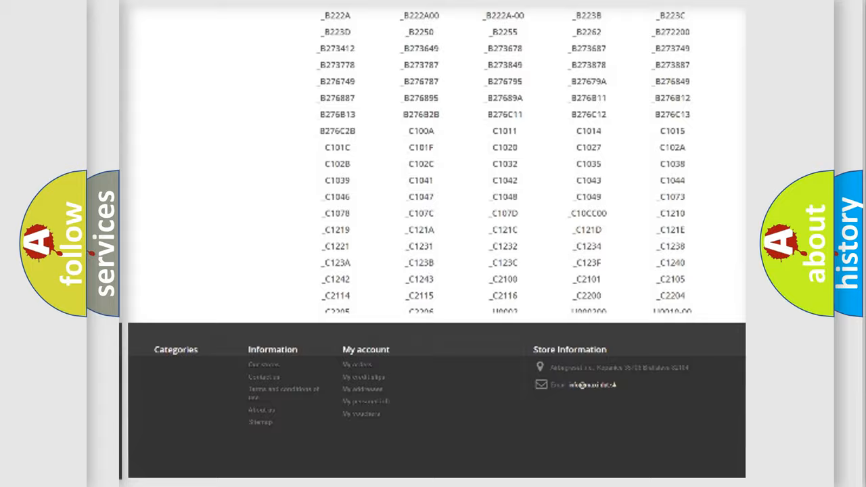